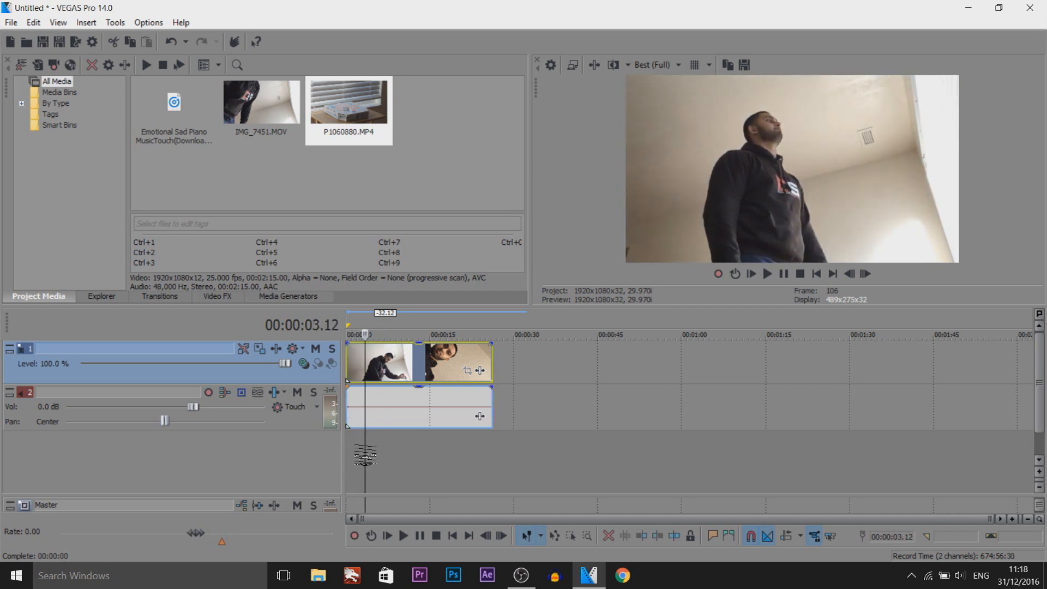
- Split the video and audio event into two pieces at the playhead near 00:00:03
key(s)
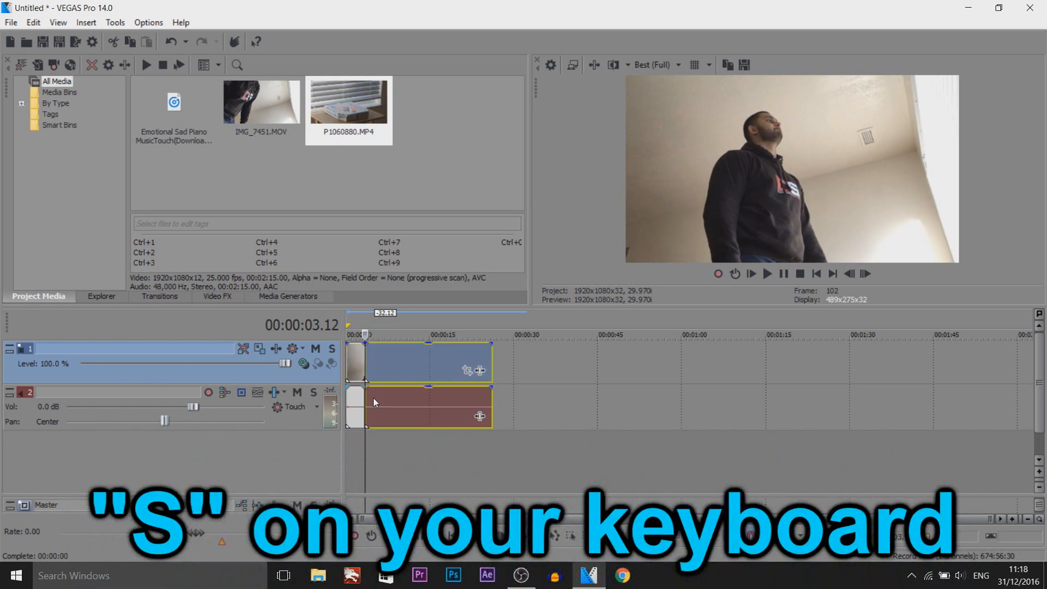
key(s)
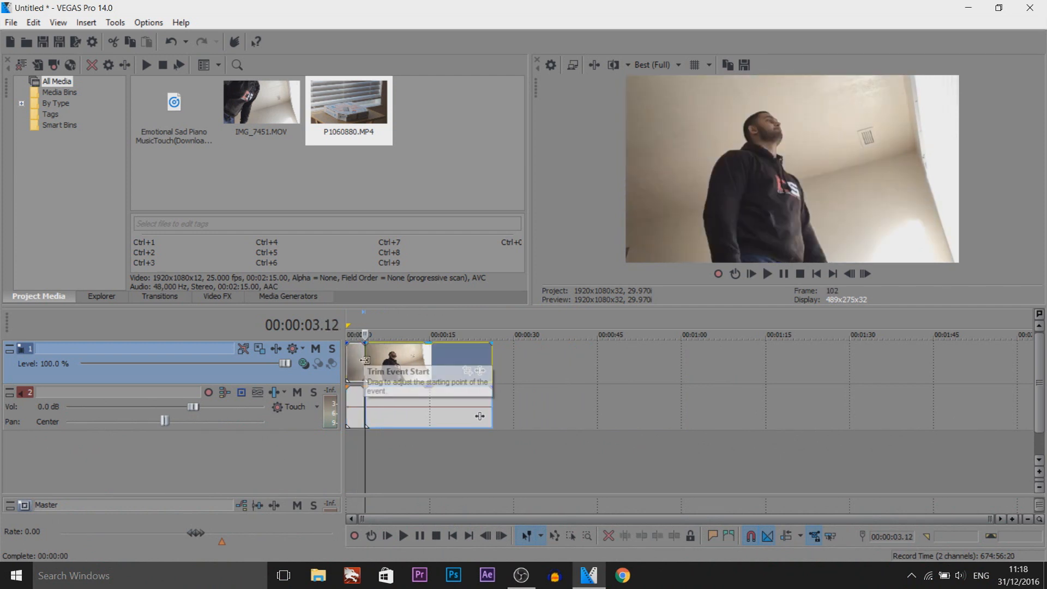
mouse_move(214, 306)
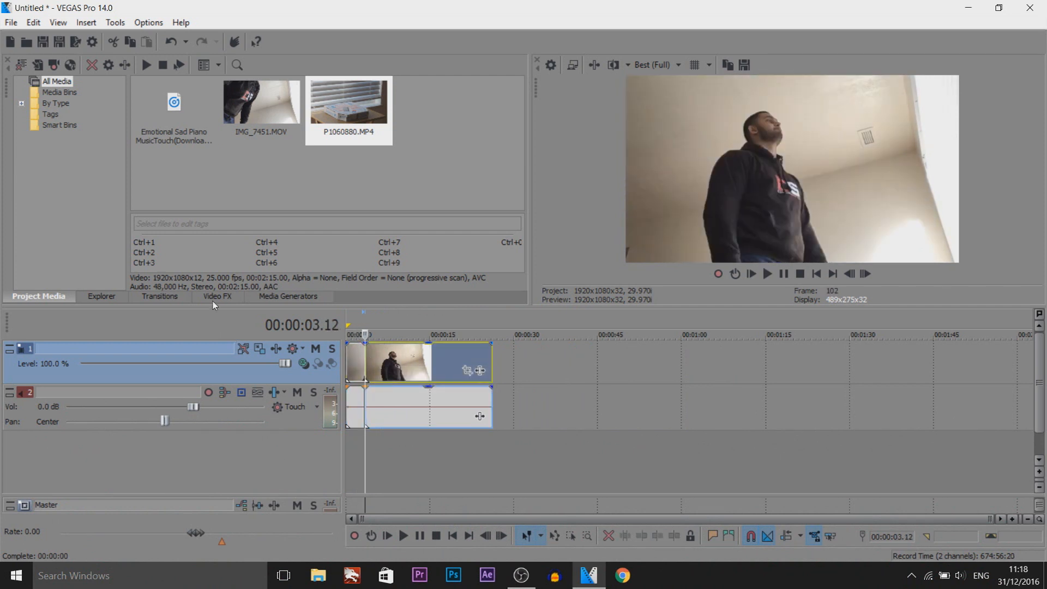
- Apply the 100% Black and White Video FX preset to the first IMG_7451 event
click(217, 296)
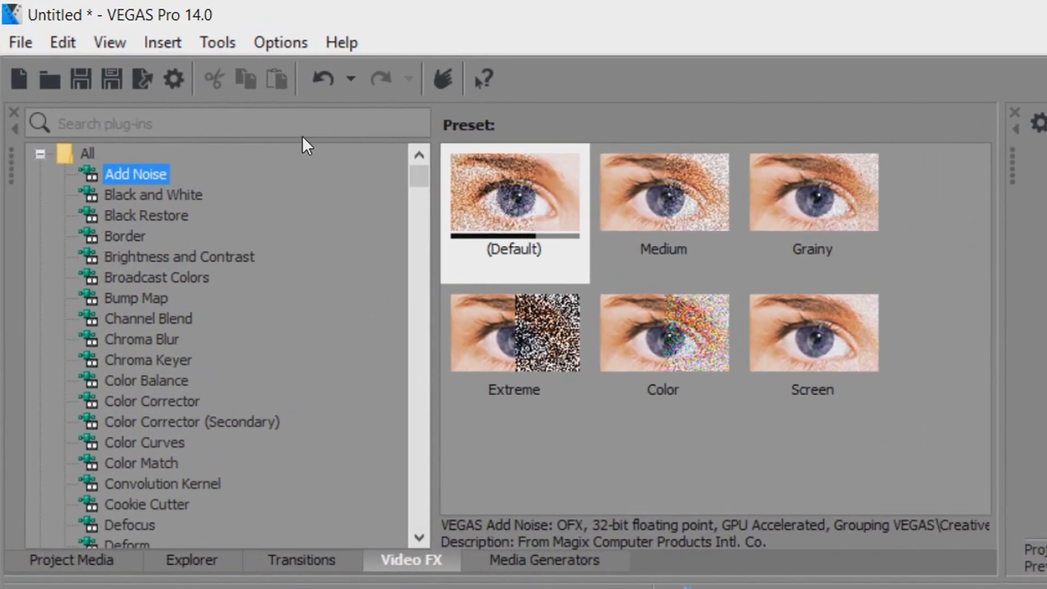
click(109, 43)
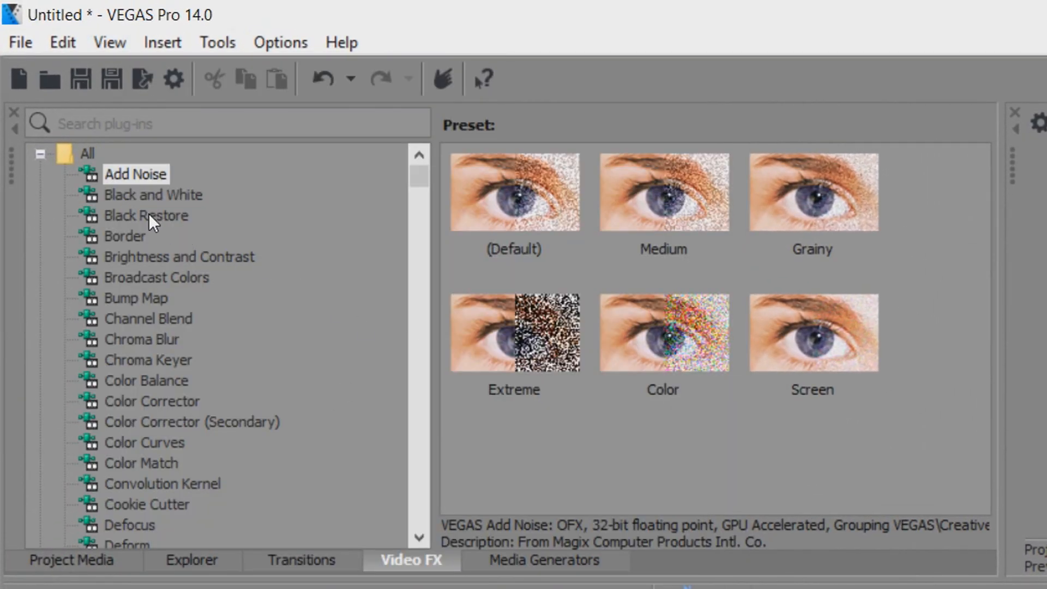
click(153, 194)
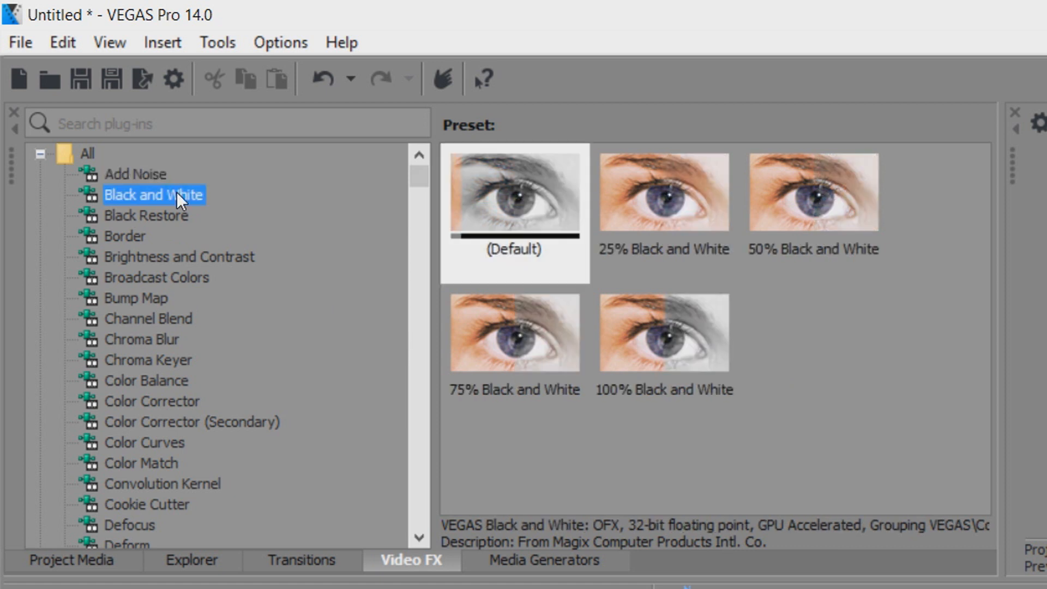
click(663, 332)
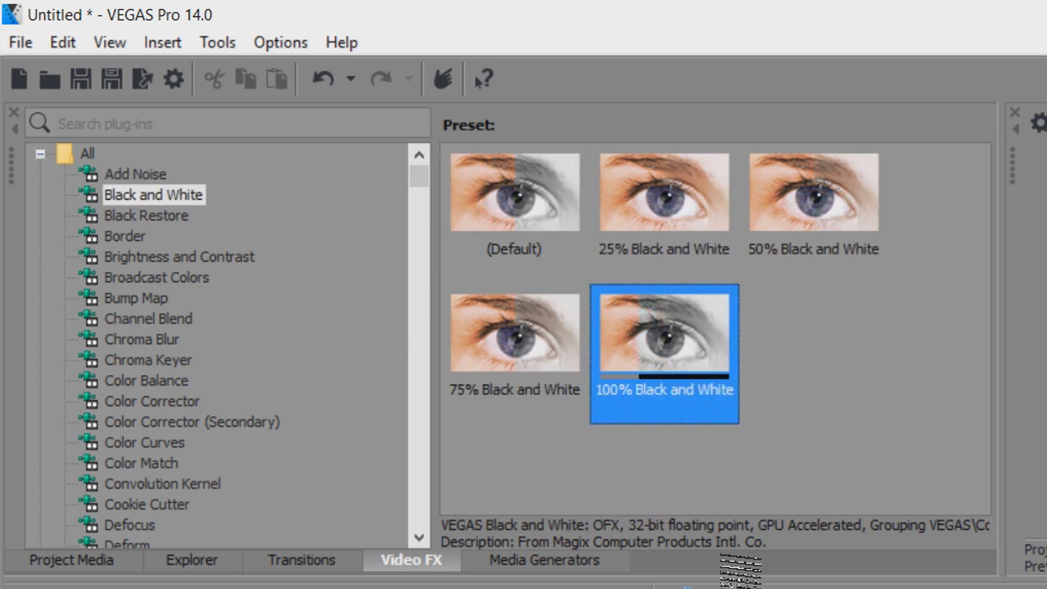
double_click(664, 333)
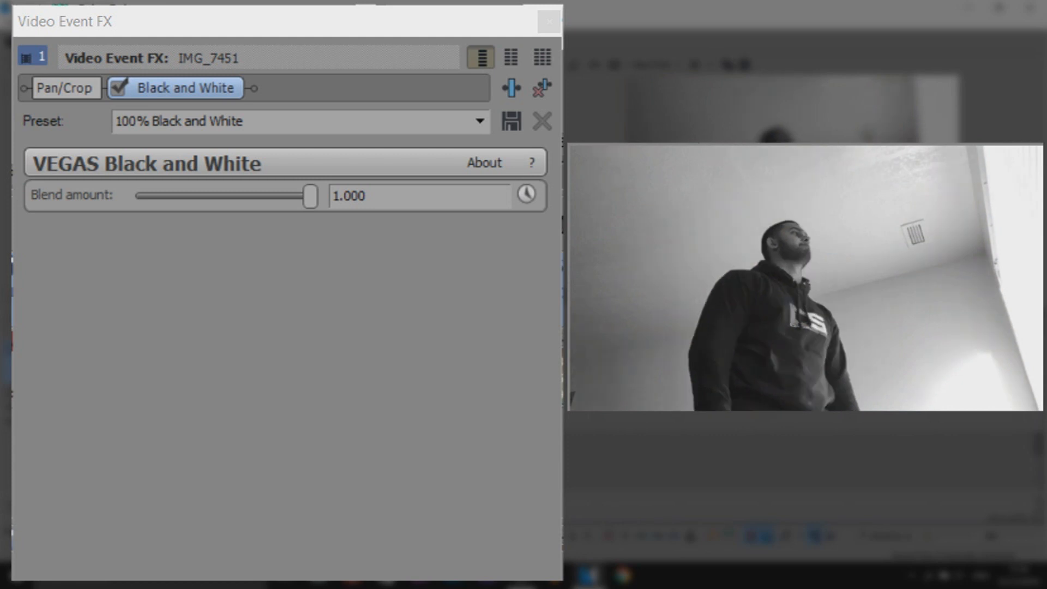
mouse_move(527, 195)
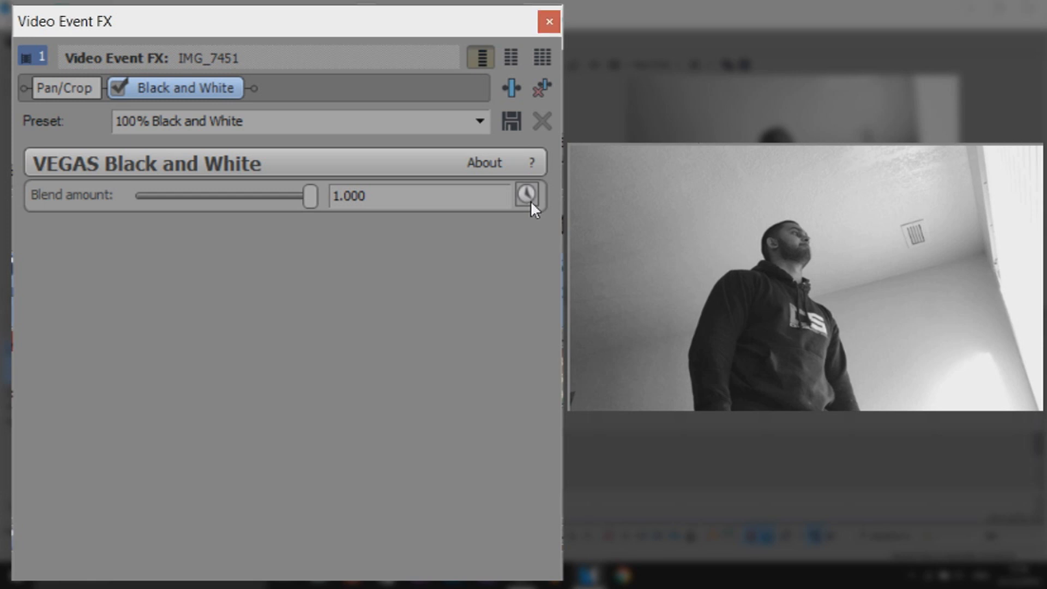
- Keyframe Blend amount from 0.000 at the start to 1.000 at 00:00:03.20
click(526, 195)
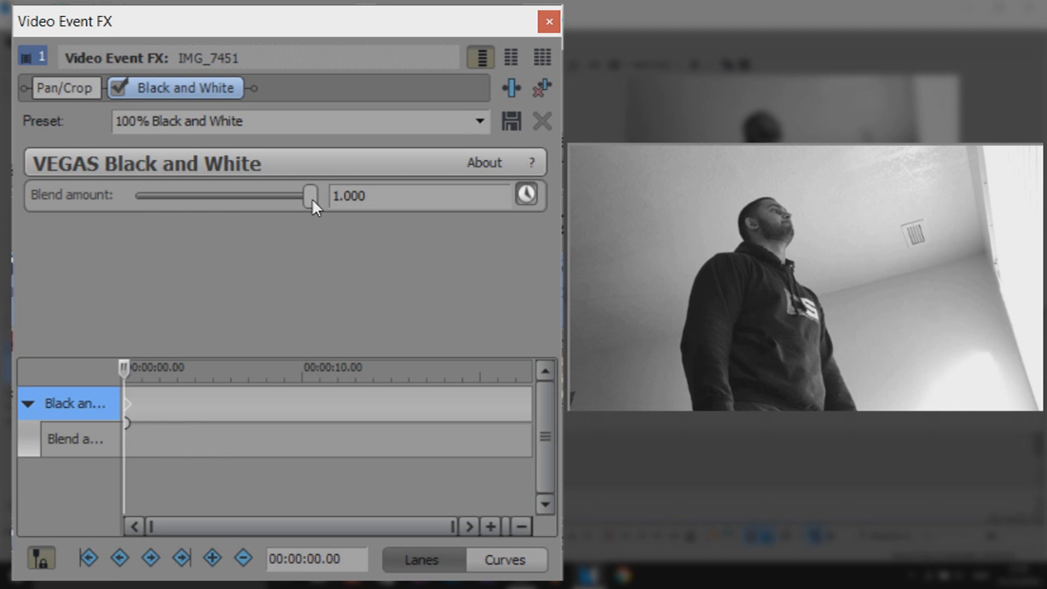
drag(308, 195, 135, 196)
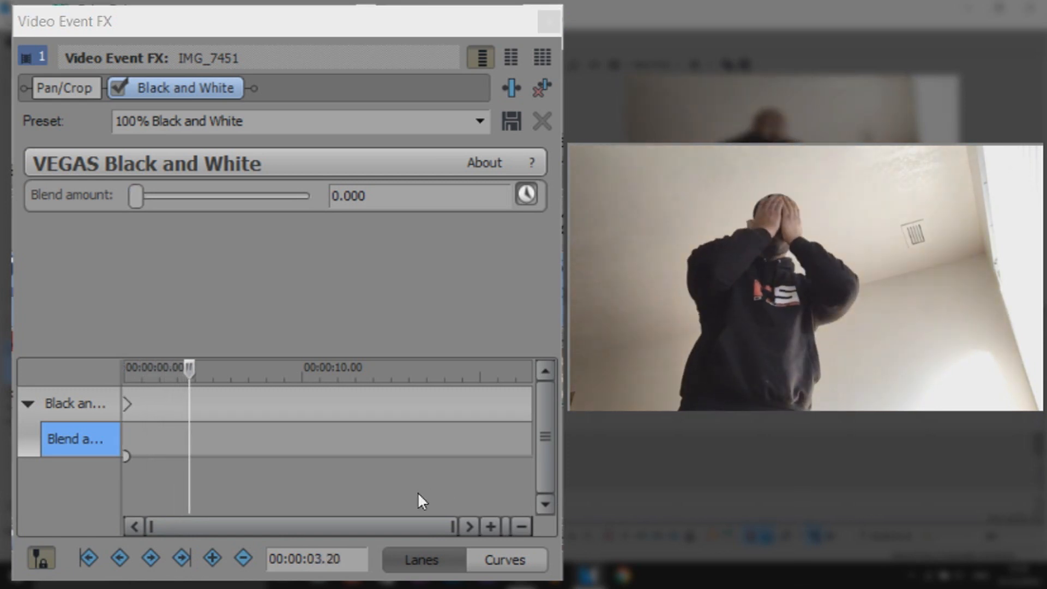
mouse_move(137, 202)
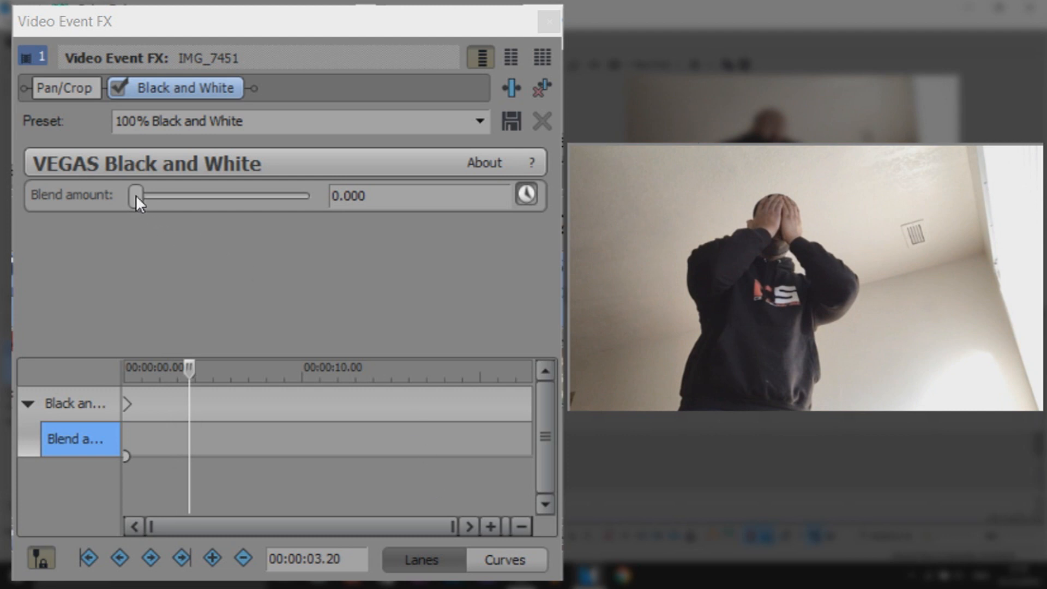
drag(136, 195, 308, 195)
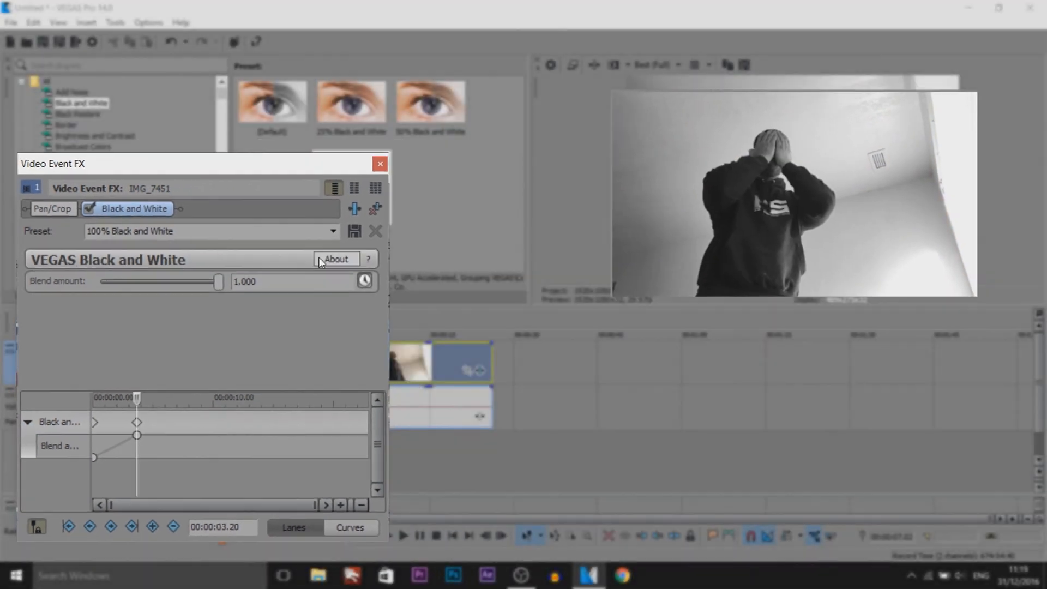
- Move the piano music to start at the split with a fade-in, trimming ends to match the video
click(379, 164)
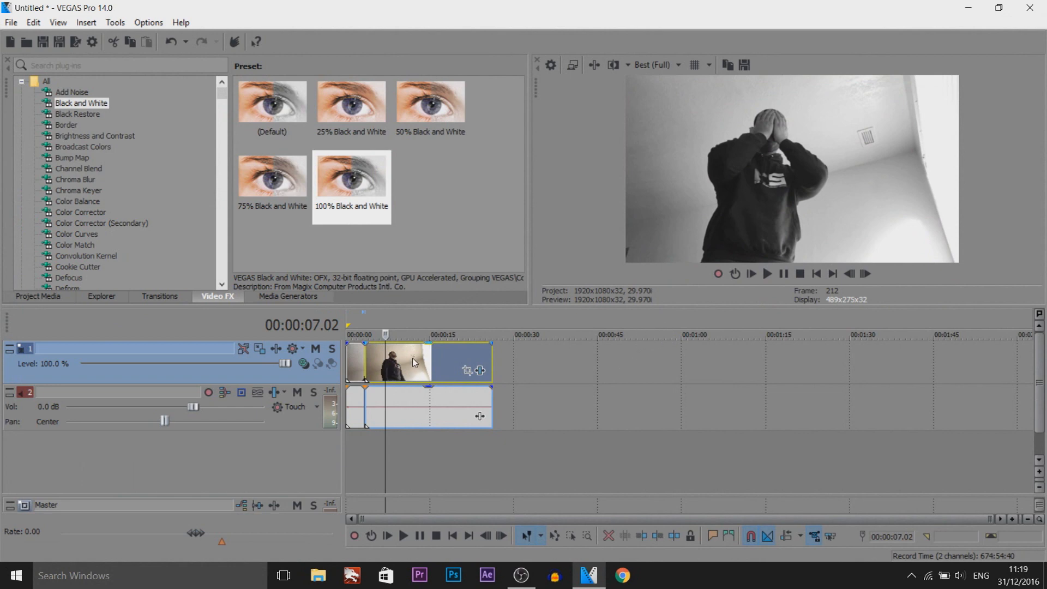
click(38, 295)
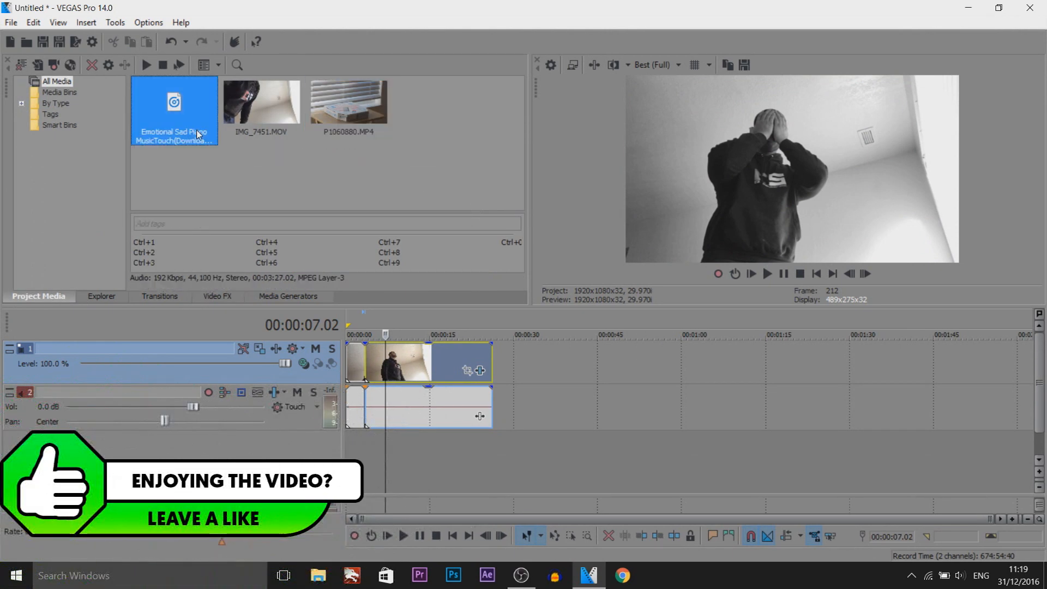
mouse_move(198, 133)
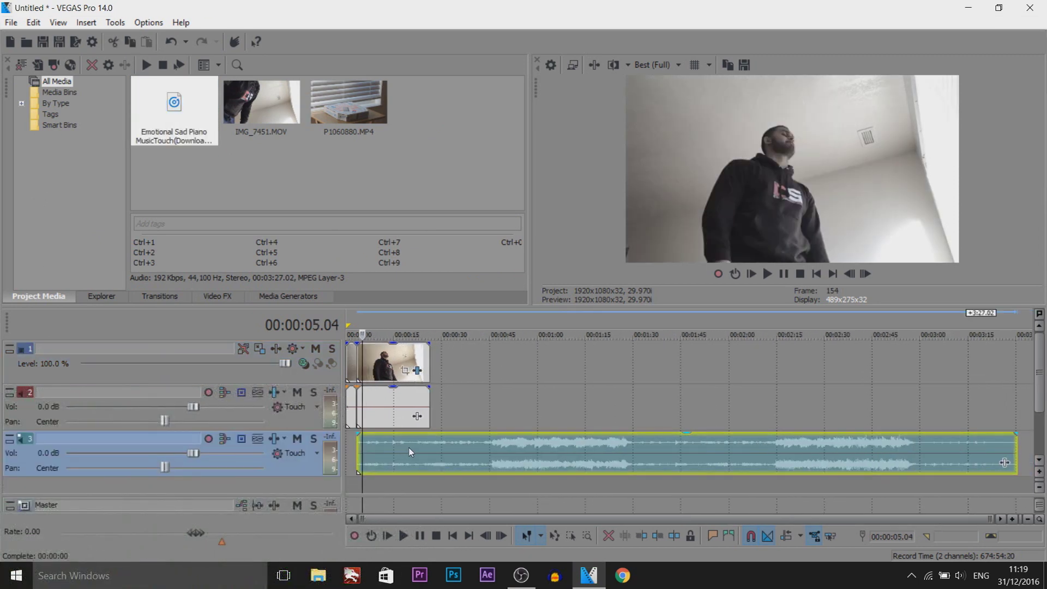
click(173, 110)
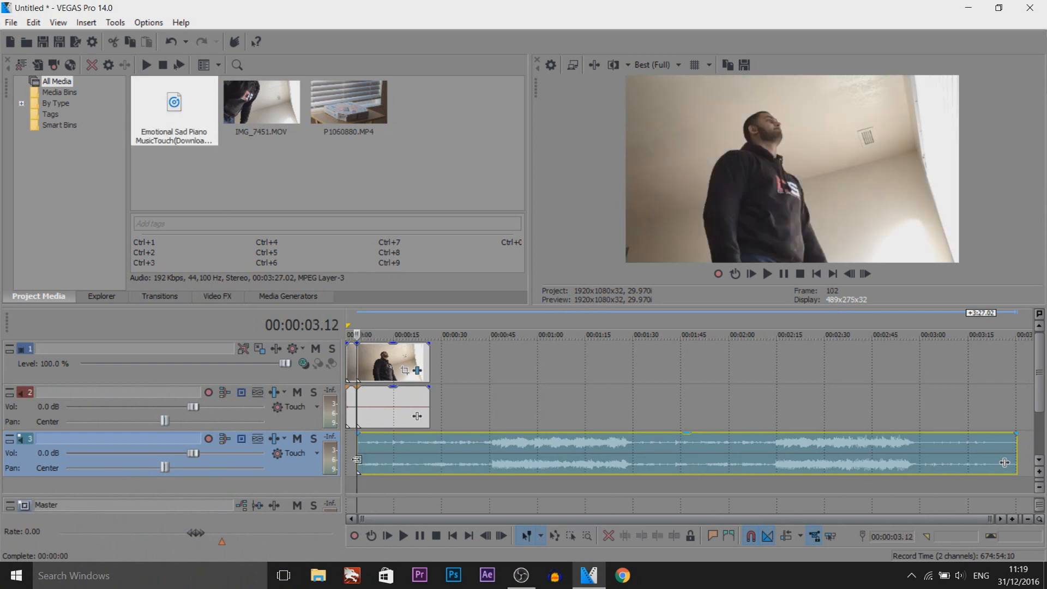
mouse_move(356, 459)
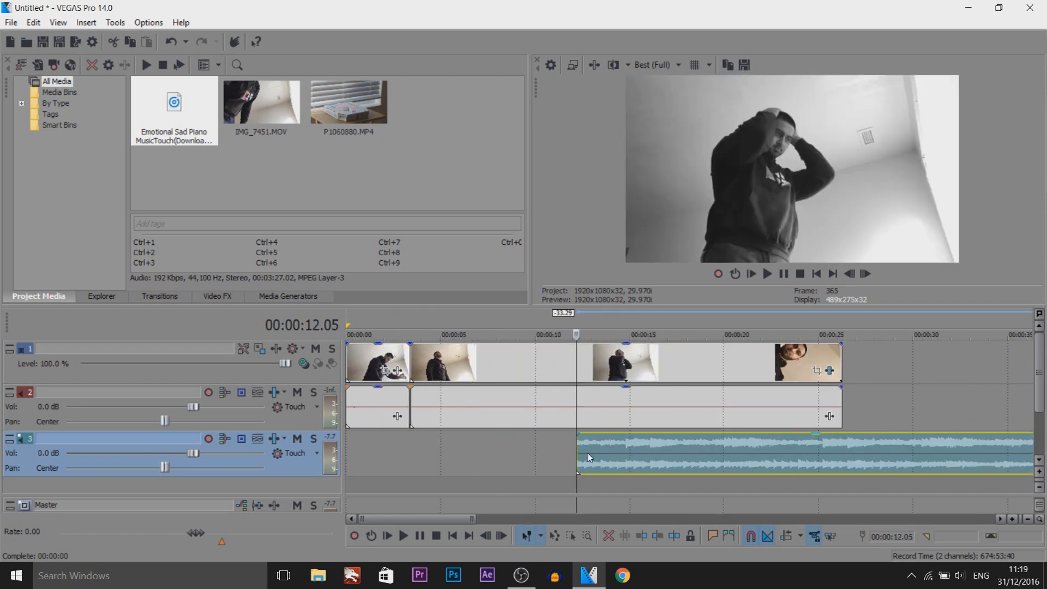
click(434, 334)
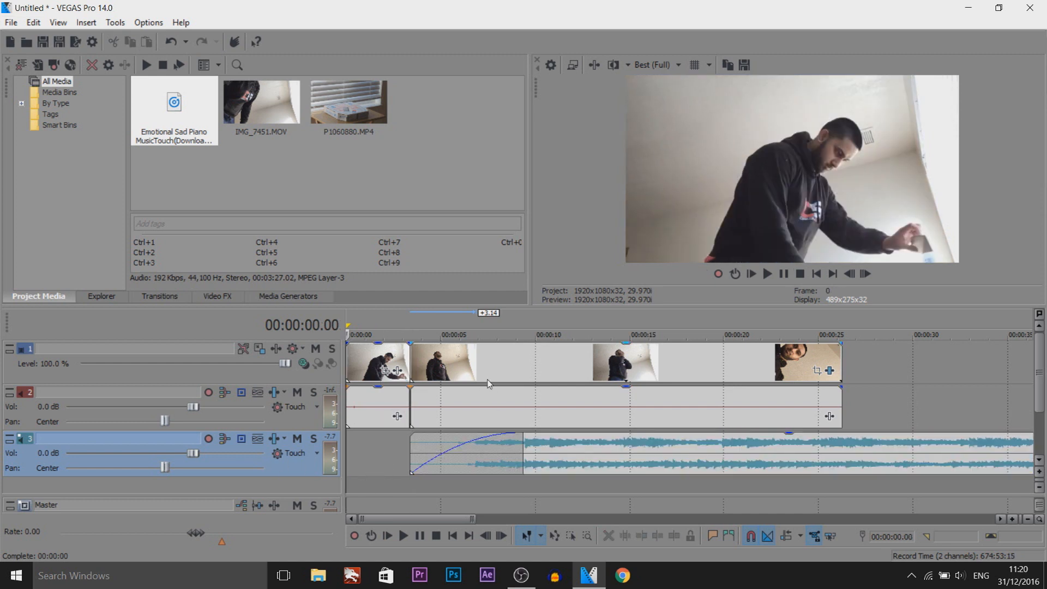
mouse_move(529, 506)
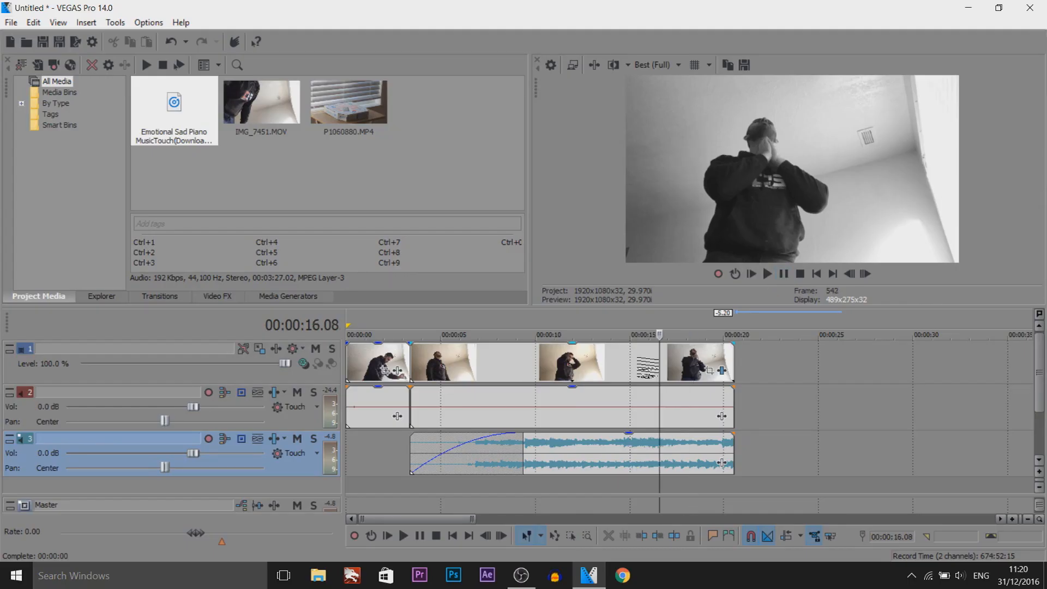
- Keyframe an Event Pan/Crop that shrinks the crop box around the man's face
click(445, 334)
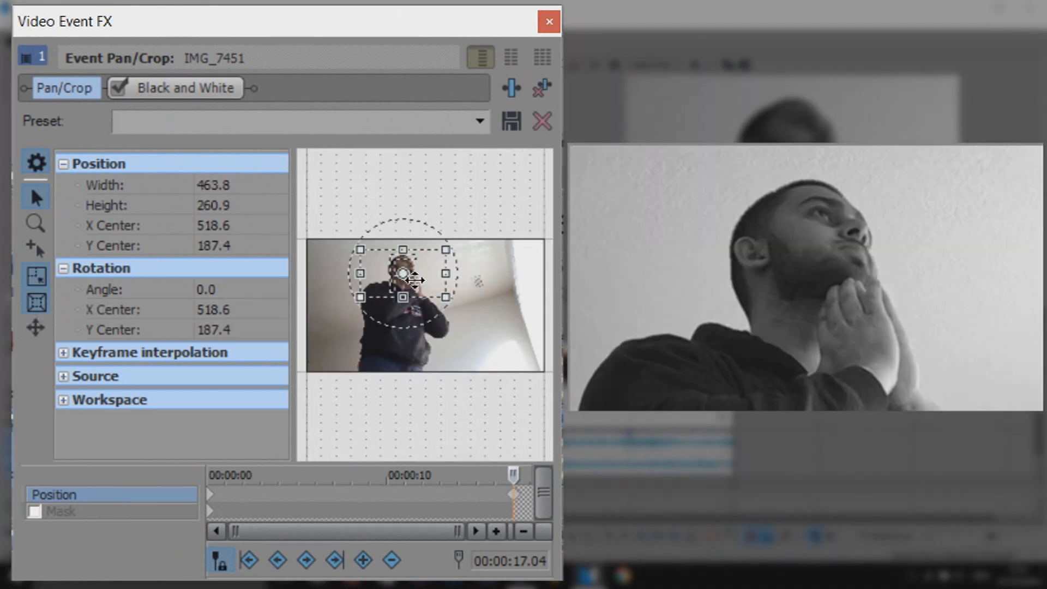
click(549, 22)
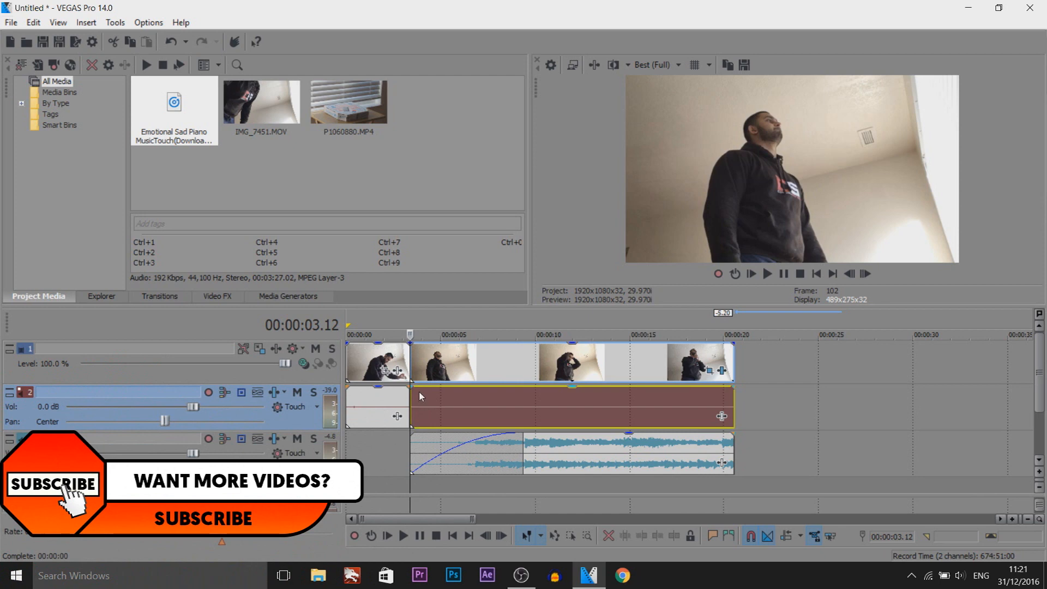
- Bring P1060880.MP4 onto the timeline, preview it, and keep a short piece after the main events
click(444, 362)
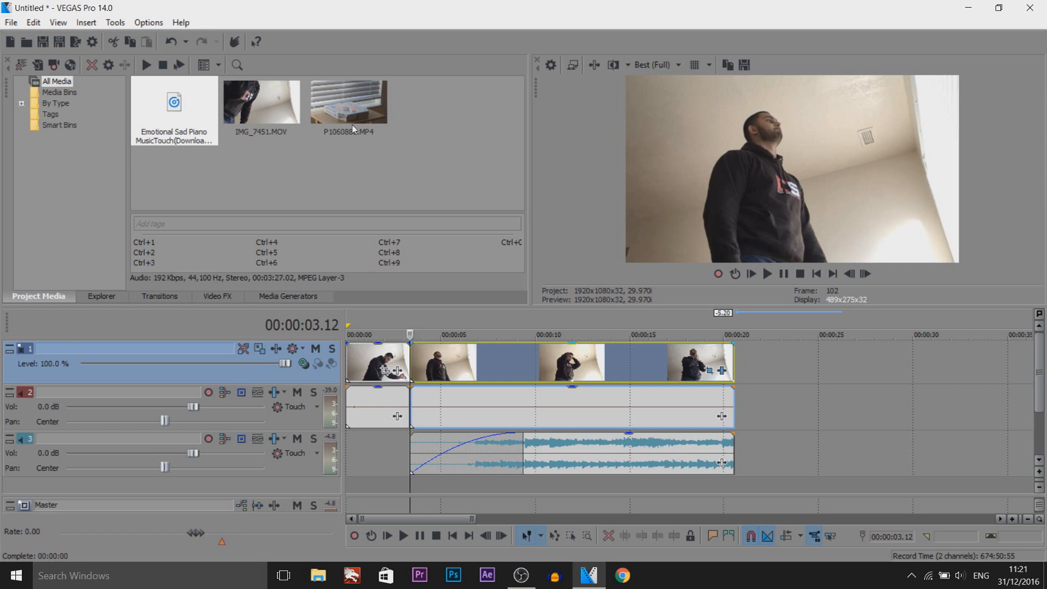
click(348, 101)
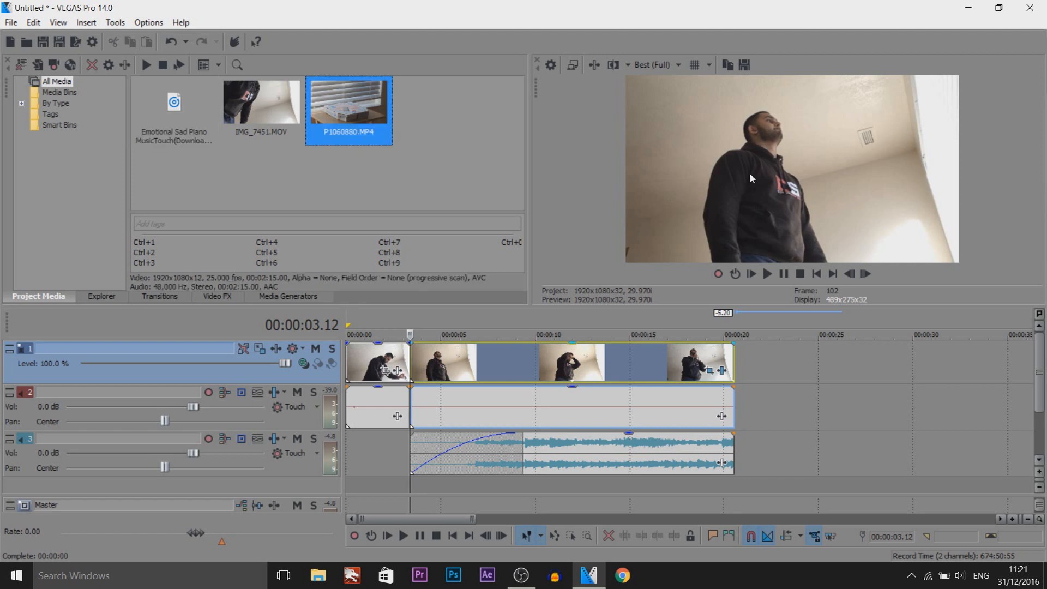
mouse_move(746, 182)
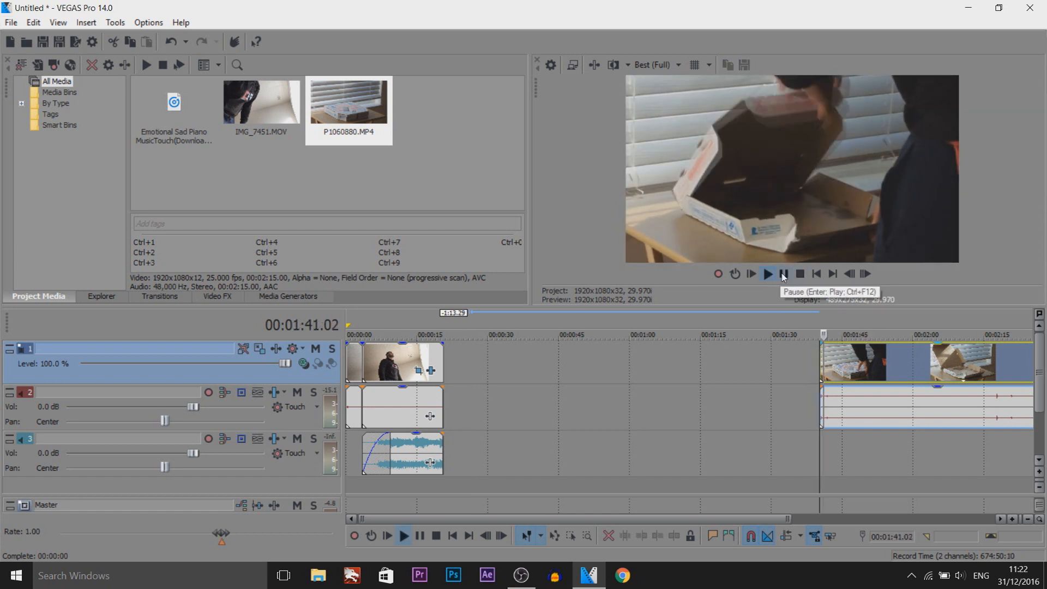
click(782, 273)
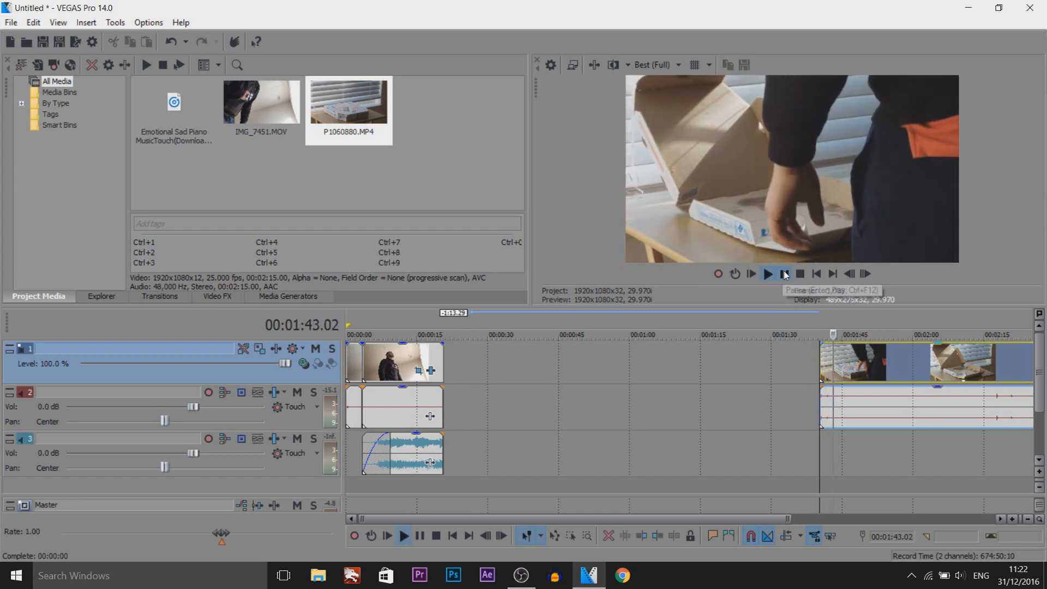
click(766, 273)
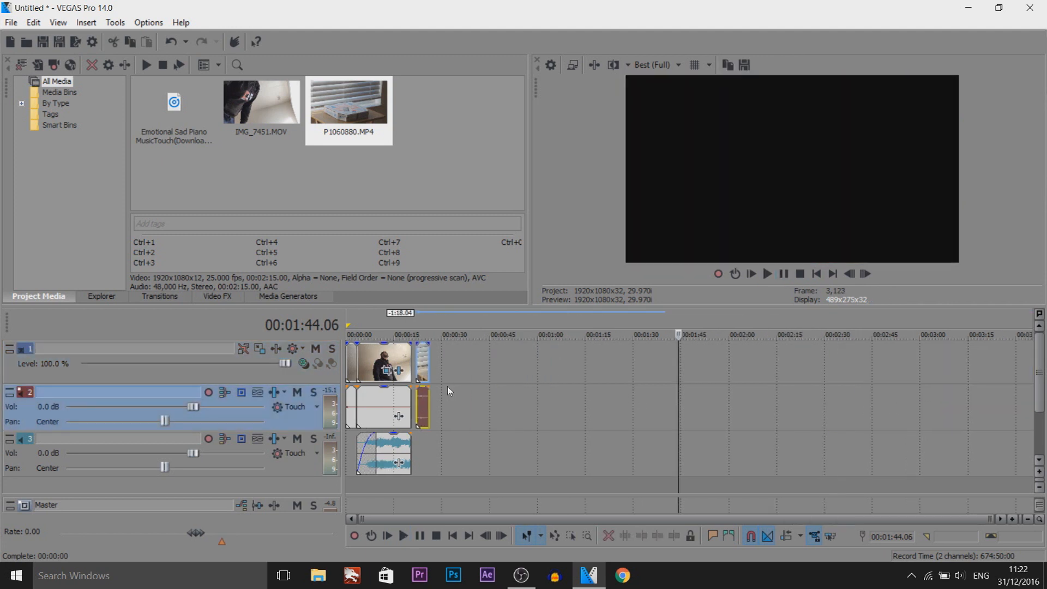
click(766, 274)
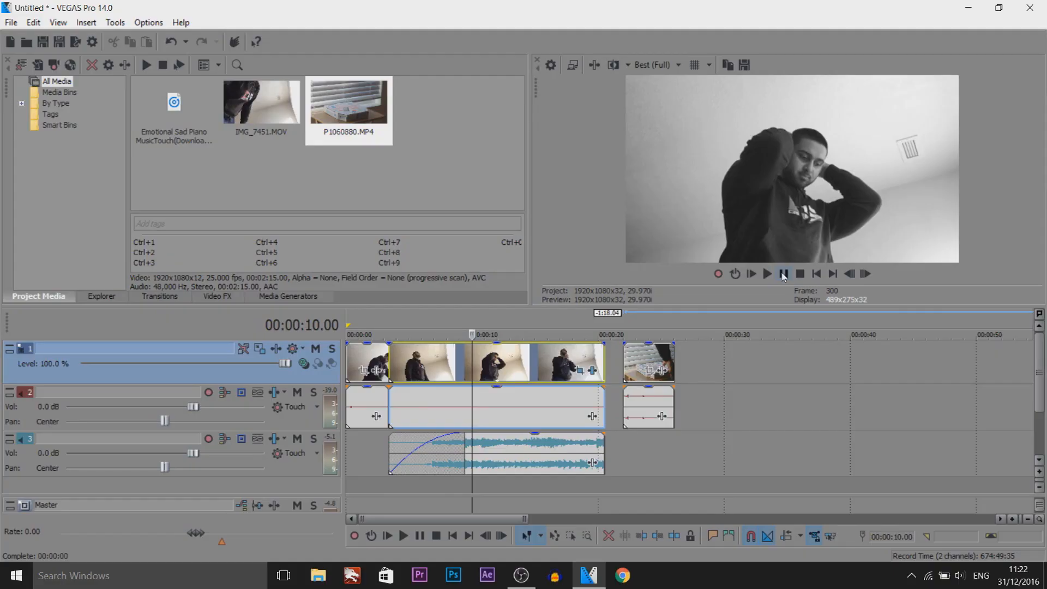
- Ungroup and delete the pizza-box audio, then lower the clip's opacity on a new top track near ten seconds
key(m)
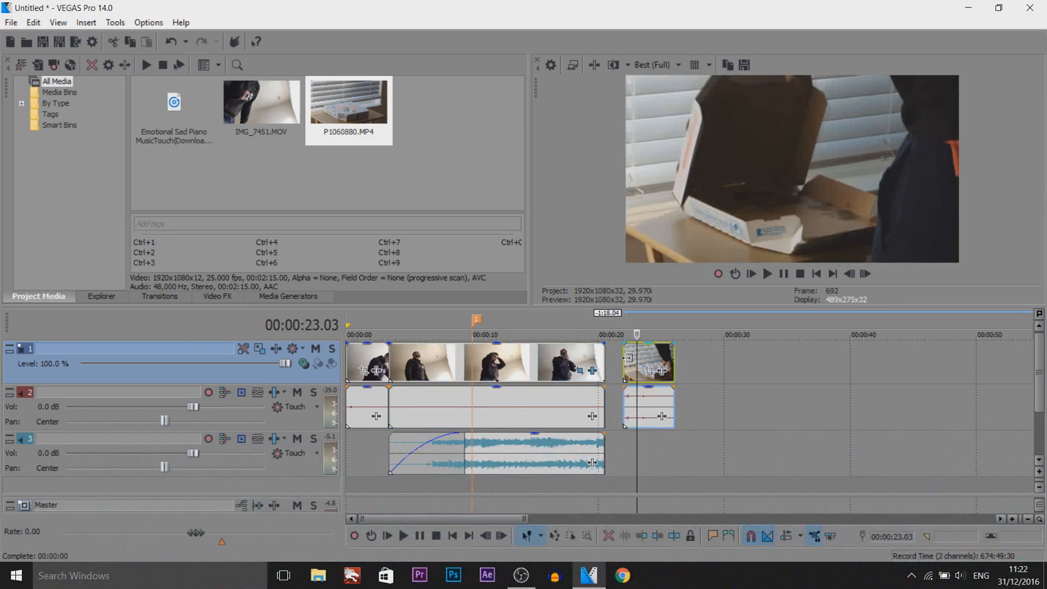
key(u)
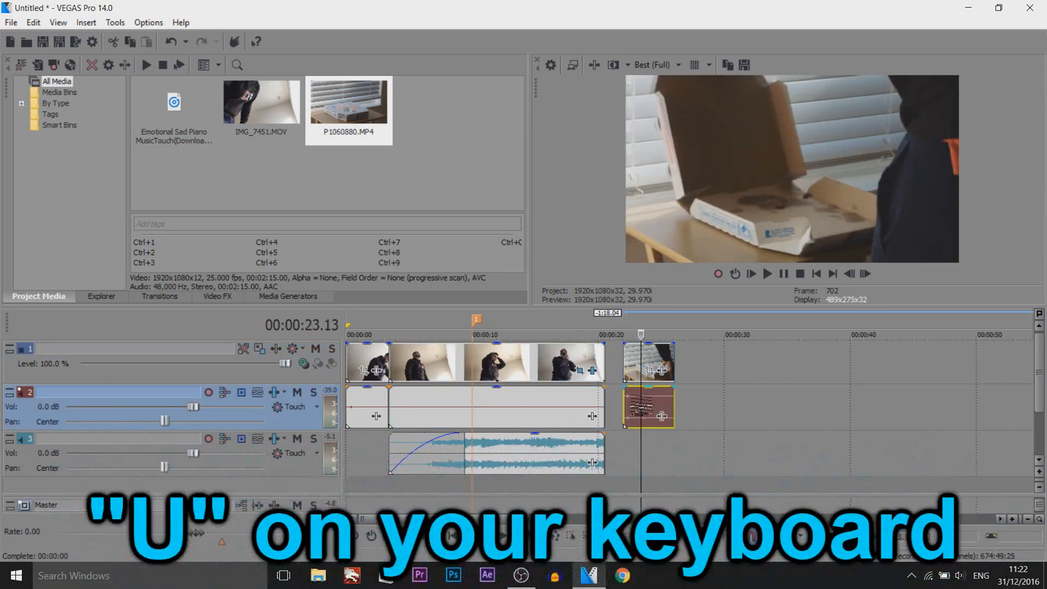
key(u)
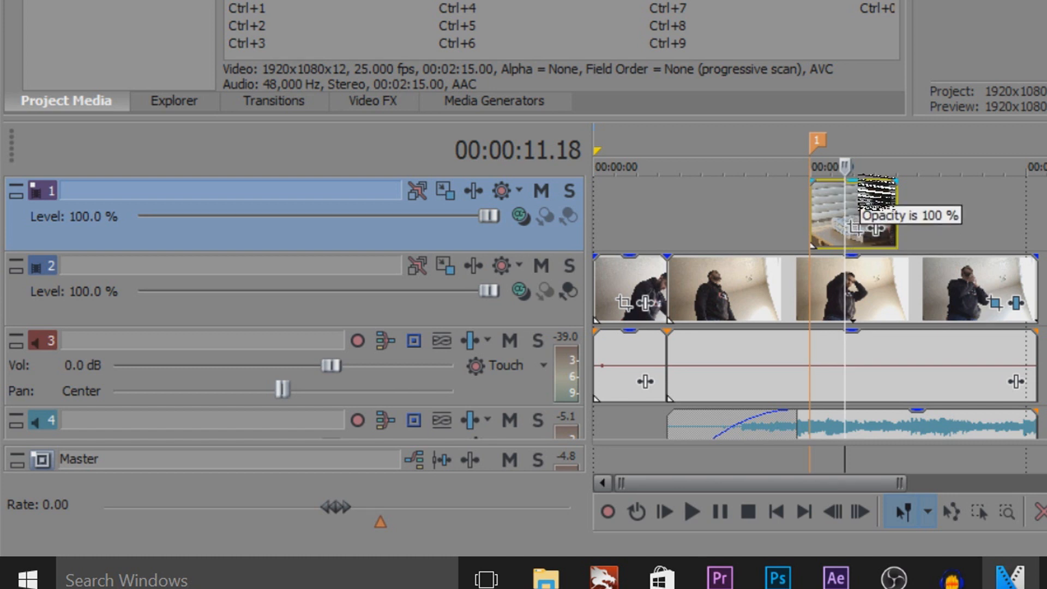
drag(484, 216, 389, 215)
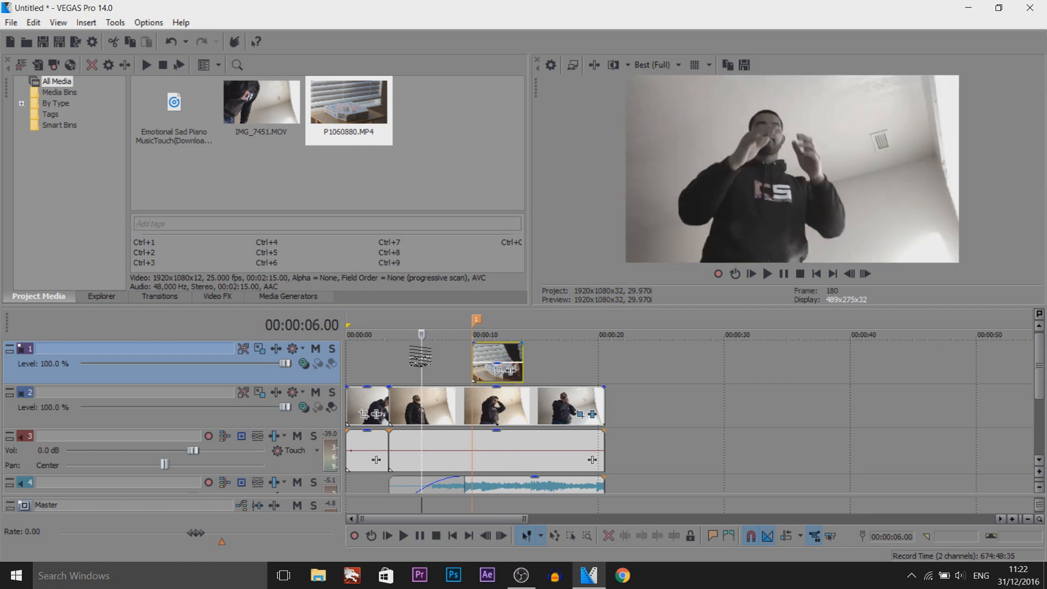
click(452, 535)
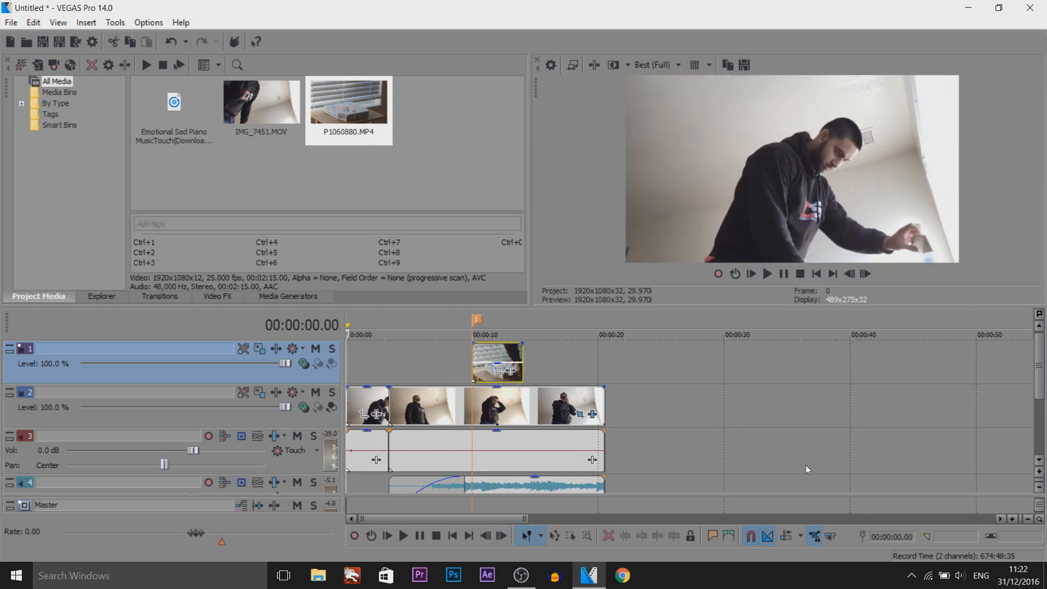